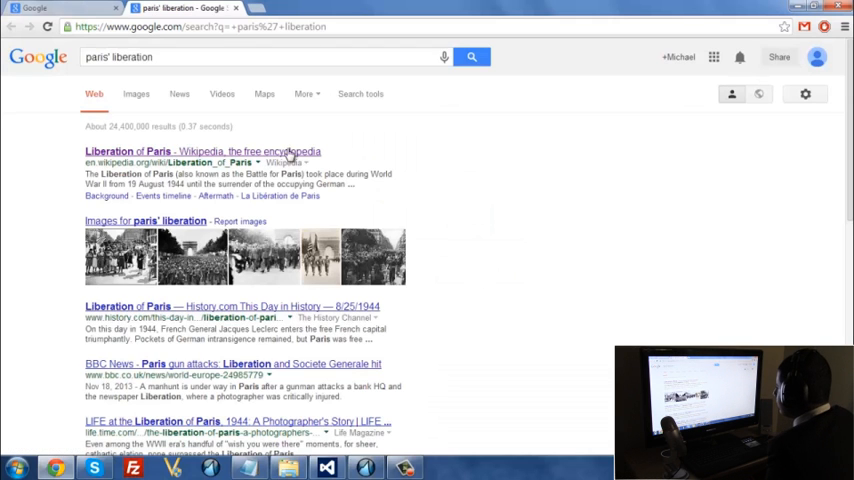
Open the Wikipedia article on the Liberation of Paris from the Google results.
click(200, 151)
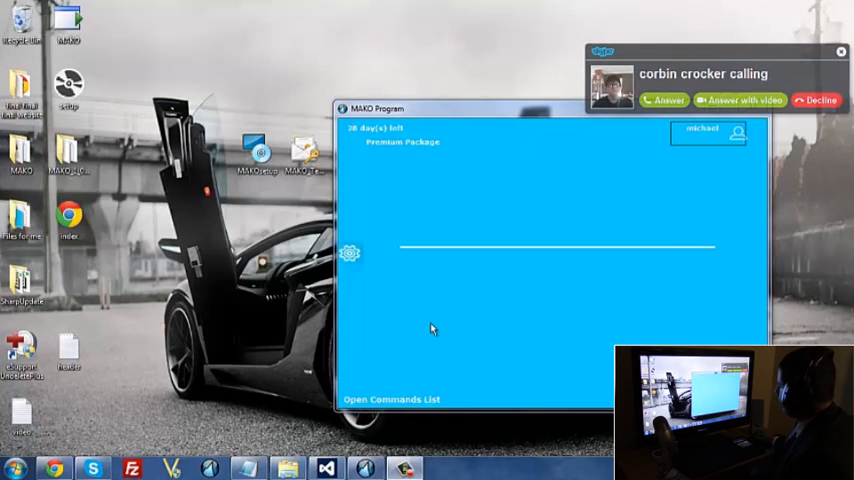
Answer the incoming Skype call, then type 'restaurants'.
click(663, 100)
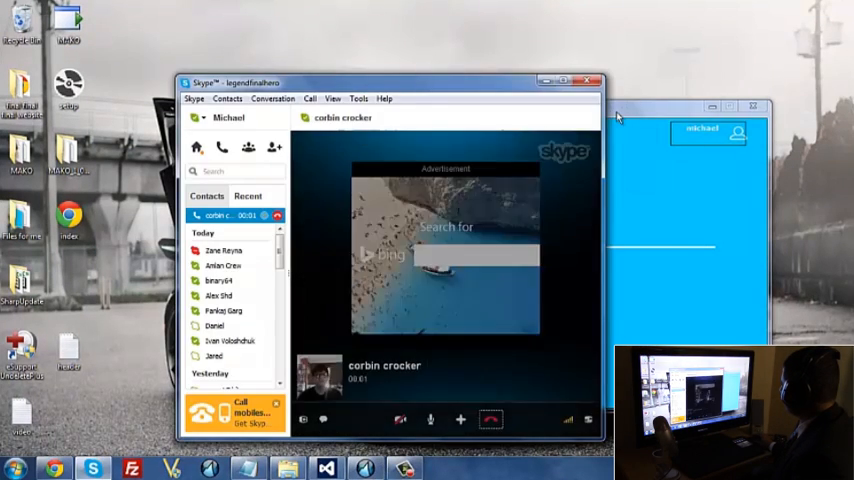
text(restaurants)
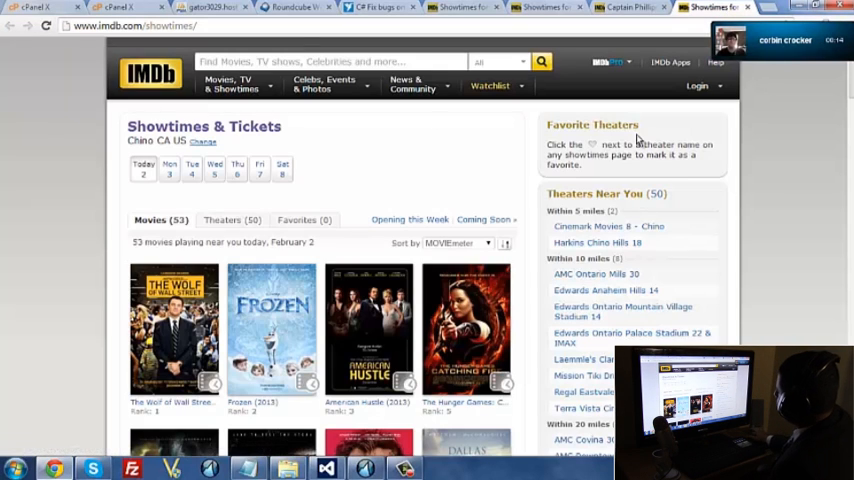
Scroll down IMDb Showtimes & Tickets to reach the Her (2013) poster.
scroll(down, 3)
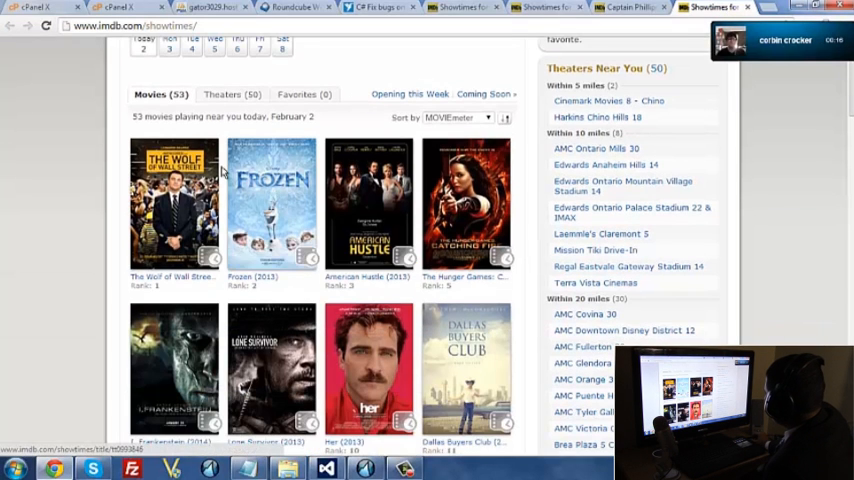
scroll(down, 3)
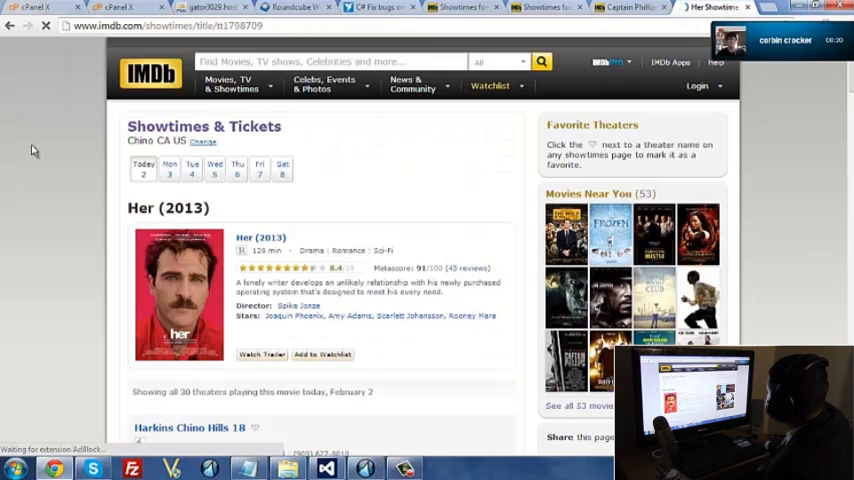
scroll(down, 3)
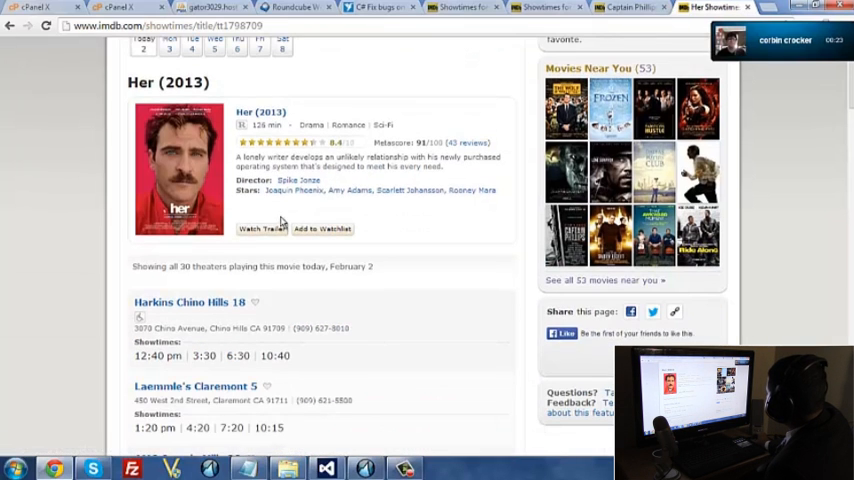